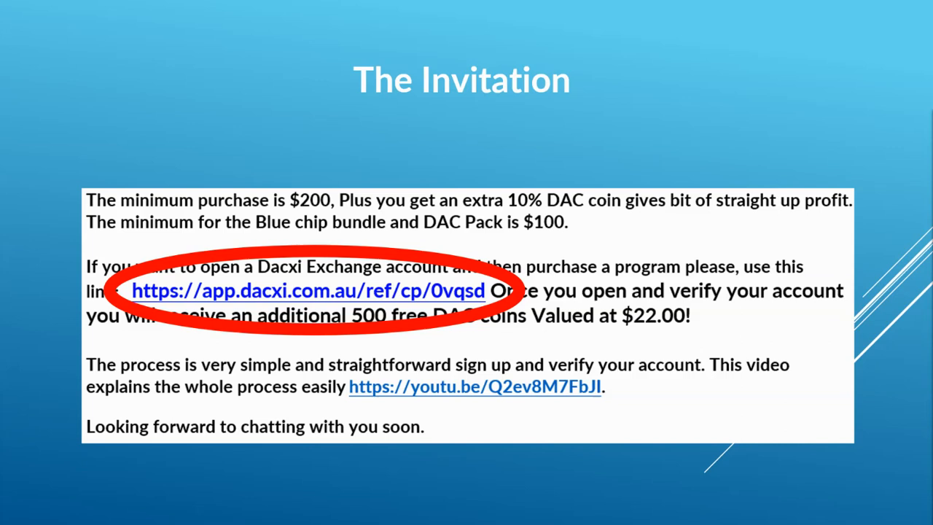
Advance past 'The Invitation' slide to the DAC Pack page with AU$ 100.00 entered.
{"action": "left_click", "coordinate": [306, 290]}
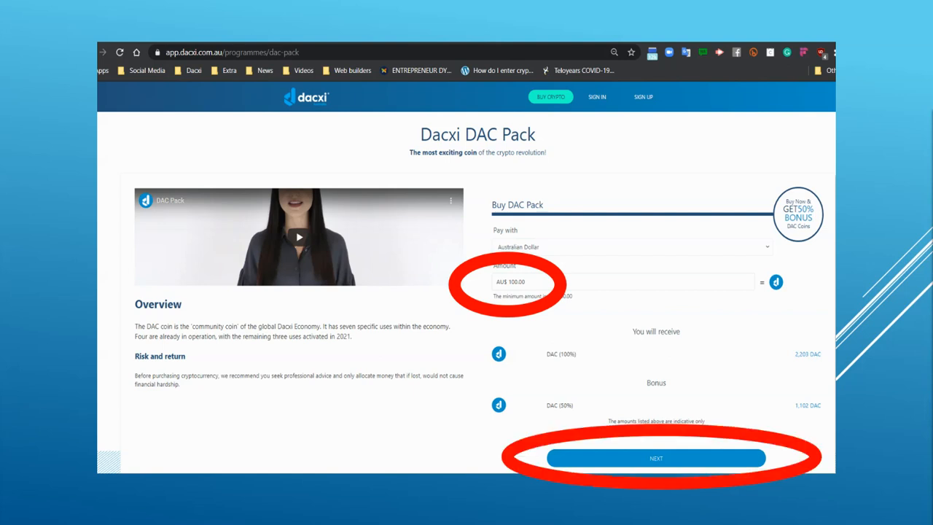
Choose Sign Up Now and fill the account form with email, password and Terms ticked.
{"action": "left_click", "coordinate": [656, 458]}
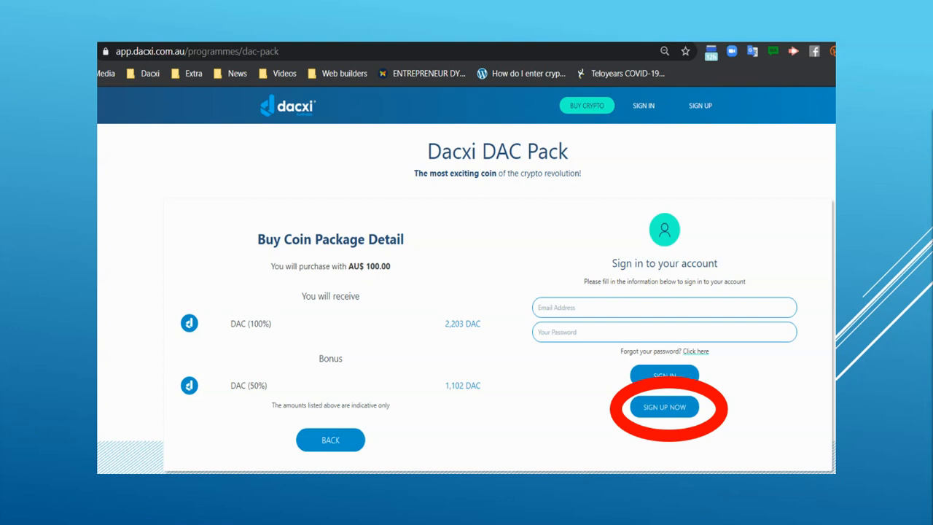
{"action": "left_click", "coordinate": [664, 406]}
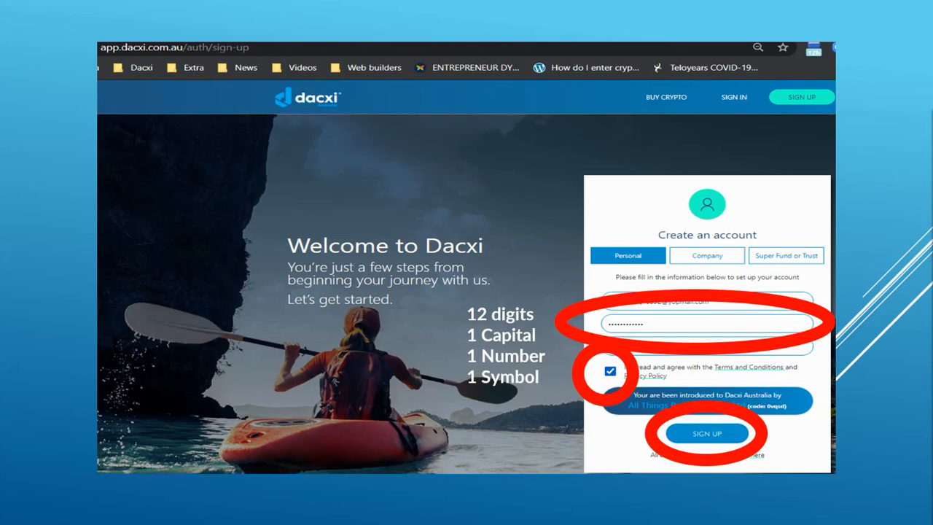
Confirm the email address from the activation email, reaching the Activation Completed sign-in page.
{"action": "left_click", "coordinate": [705, 433]}
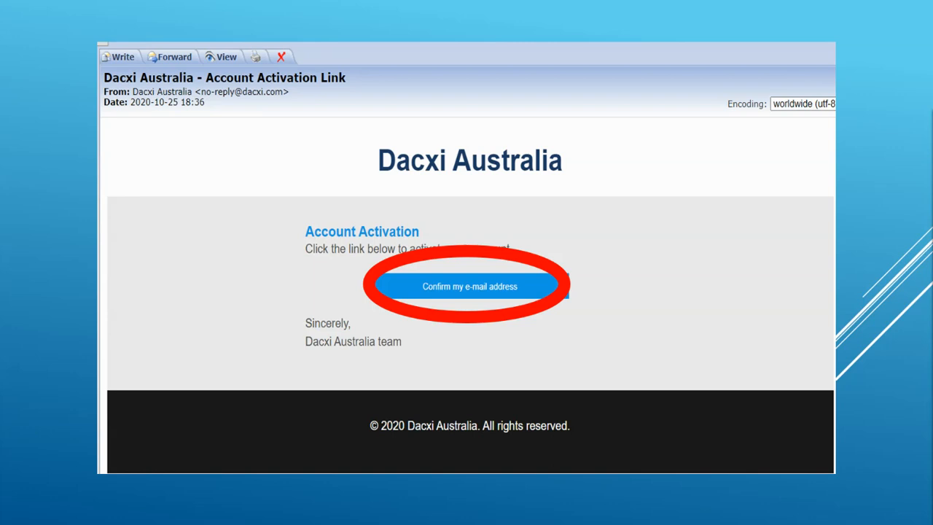
{"action": "left_click", "coordinate": [470, 286]}
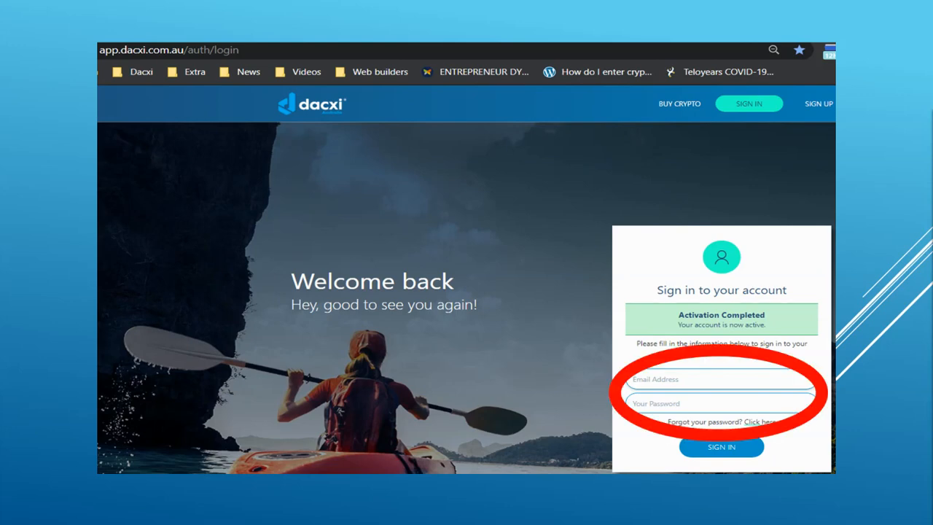
Sign in and verify the phone number using the sent verification code.
{"action": "left_click", "coordinate": [721, 447]}
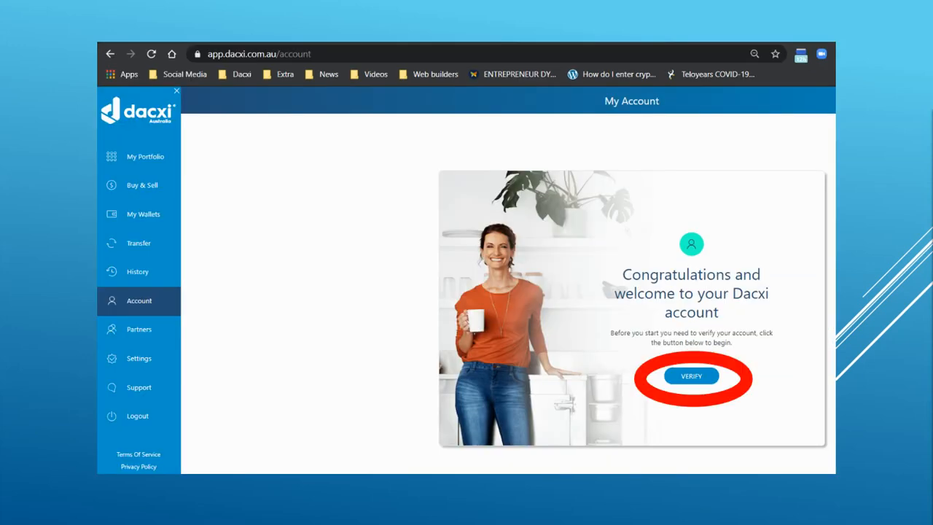
{"action": "left_click", "coordinate": [691, 376]}
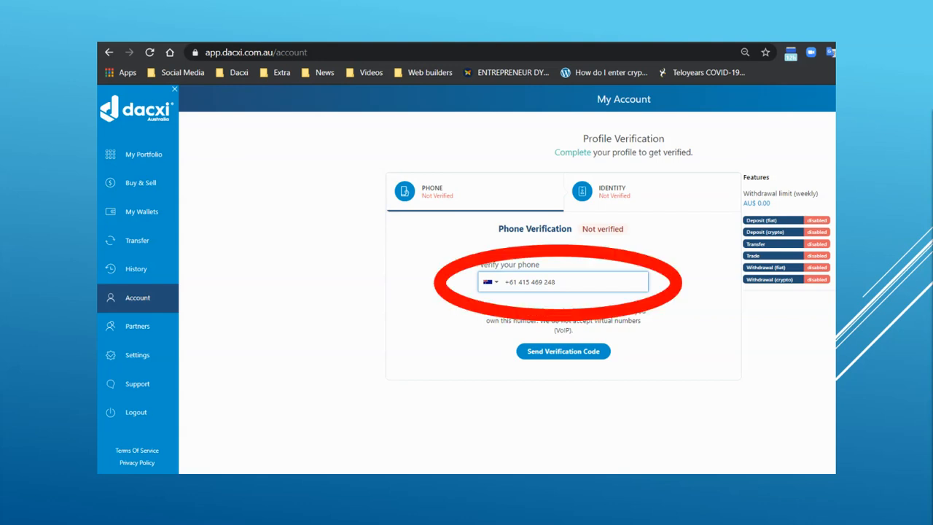
{"action": "left_click", "coordinate": [563, 350]}
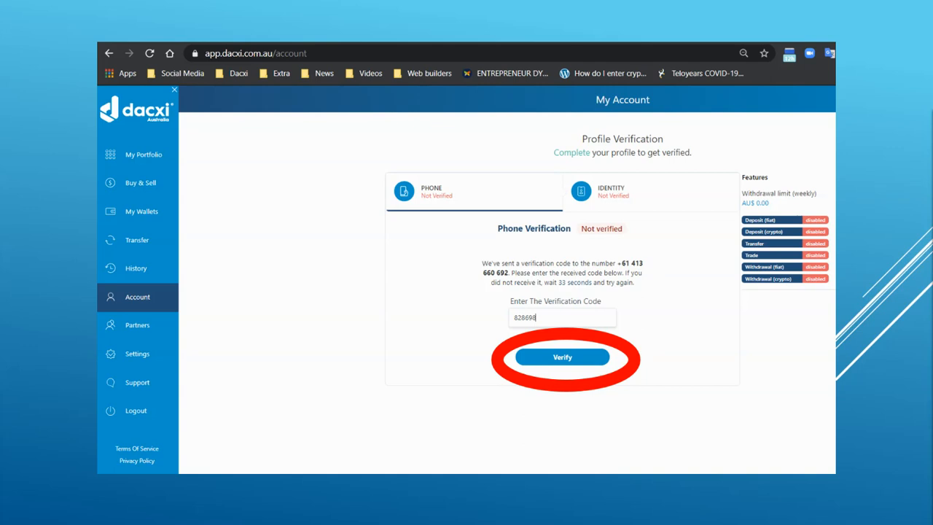
{"action": "left_click", "coordinate": [562, 357]}
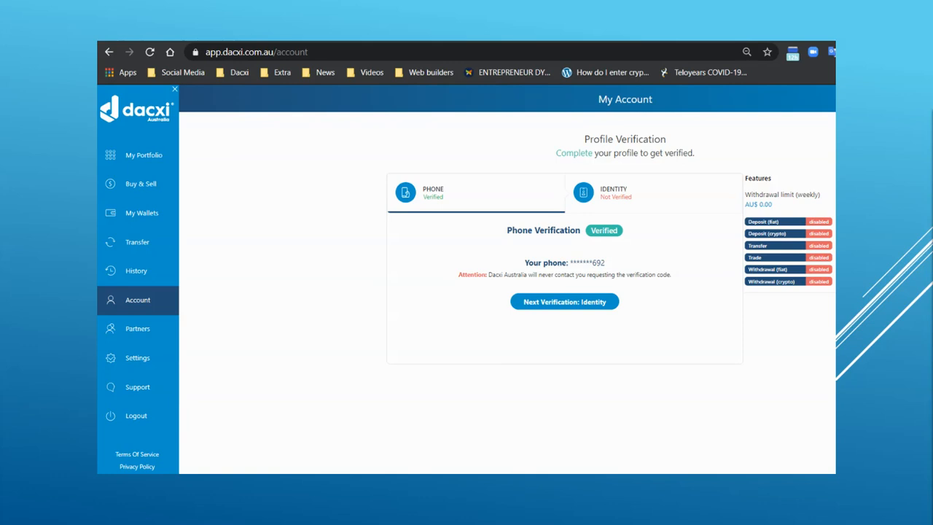
Start identity verification with the ID country and Driver License, and photograph the licence.
{"action": "left_click", "coordinate": [565, 301]}
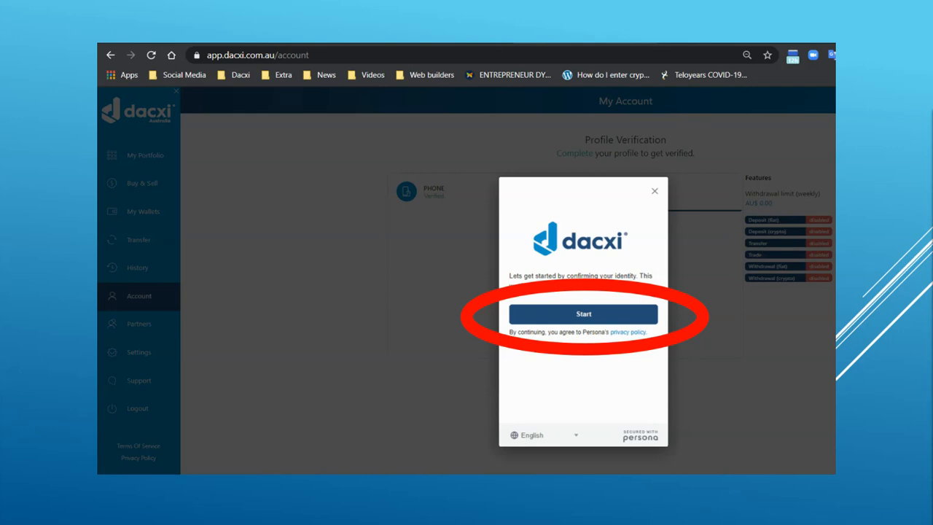
{"action": "left_click", "coordinate": [583, 314]}
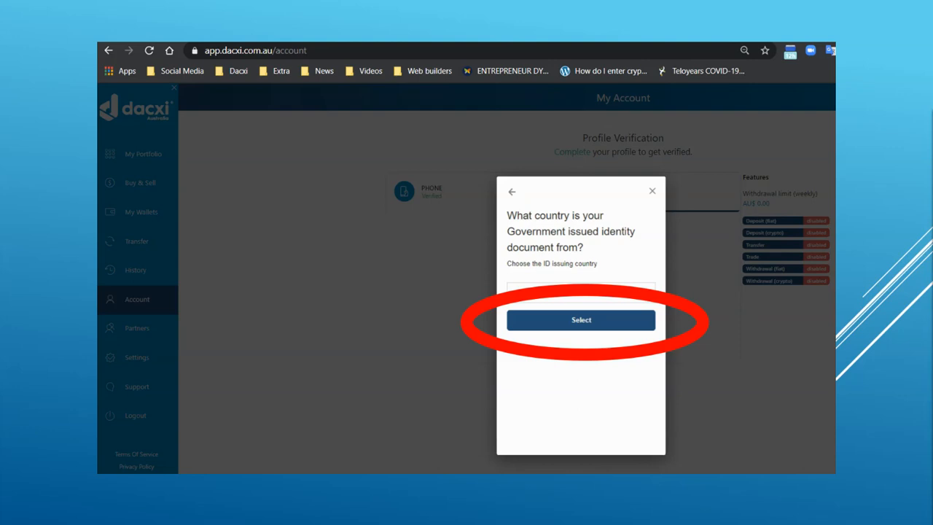
{"action": "left_click", "coordinate": [581, 320]}
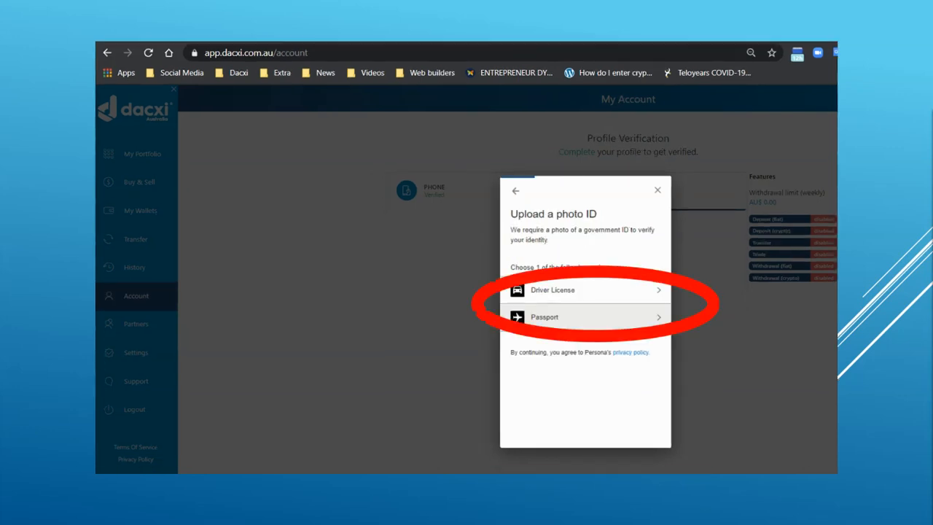
{"action": "left_click", "coordinate": [585, 290]}
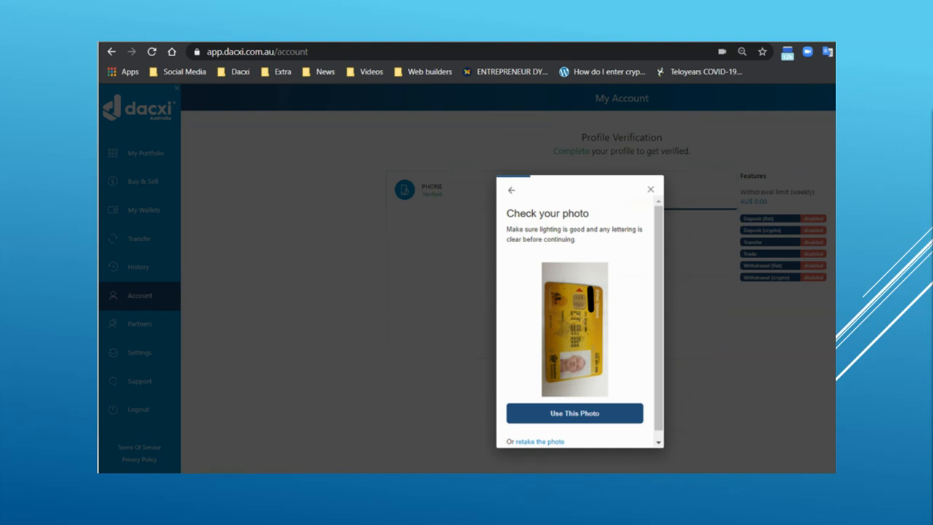
Accept the licence photo, then order the AU$ 100 Blue Chip Bundle and view its confirmation email.
{"action": "left_click", "coordinate": [144, 191]}
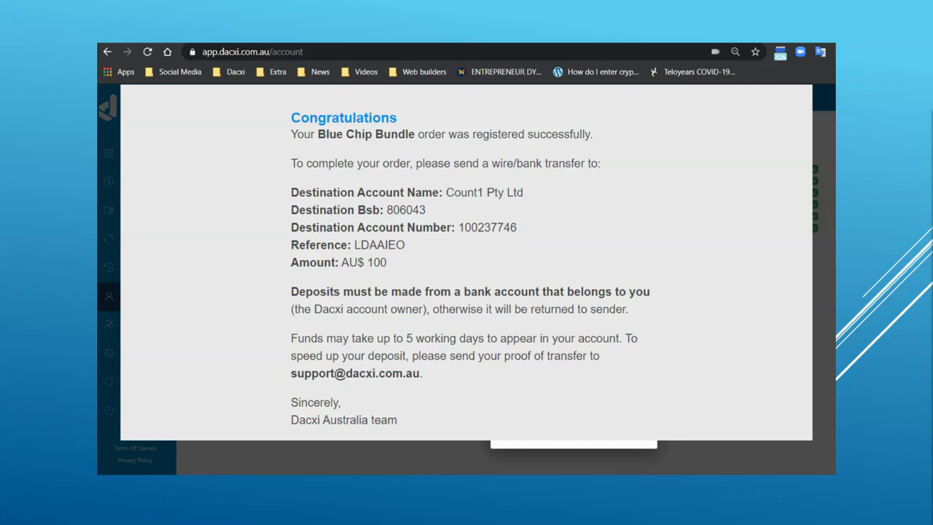
{"action": "left_click", "coordinate": [143, 141]}
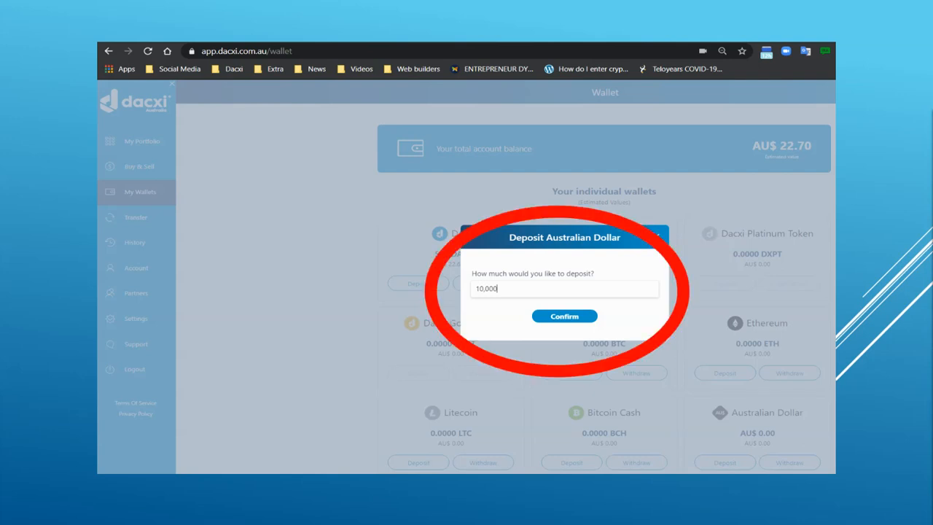
Confirm a 10,000 Australian Dollar deposit from the My Wallets deposit form.
{"action": "left_click", "coordinate": [564, 316]}
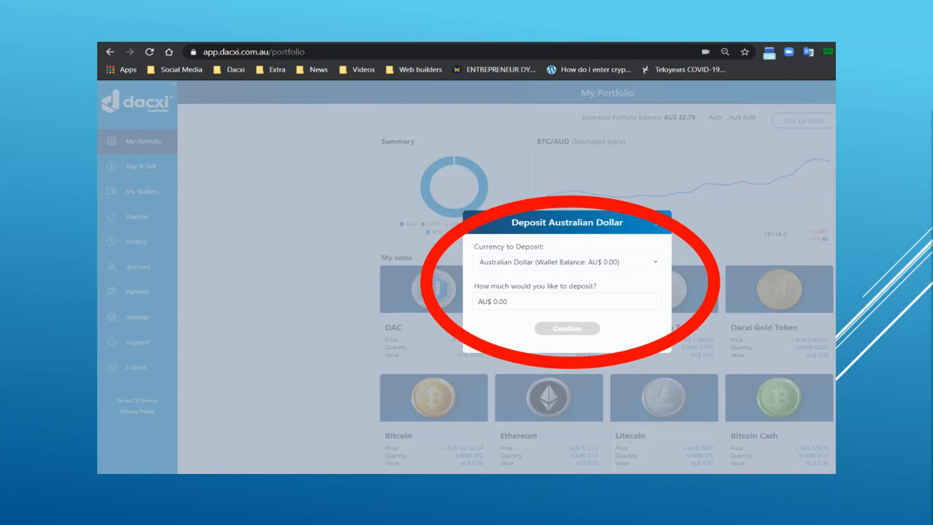
Request an AU$ 10,000 Top Up, read the transfer reference code, then close the details.
{"action": "type", "text": "10,000"}
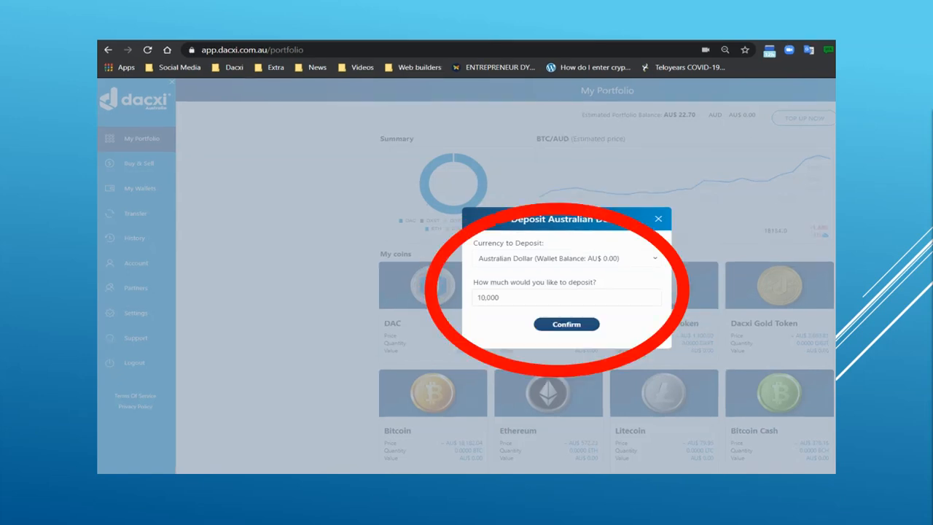
{"action": "left_click", "coordinate": [567, 323]}
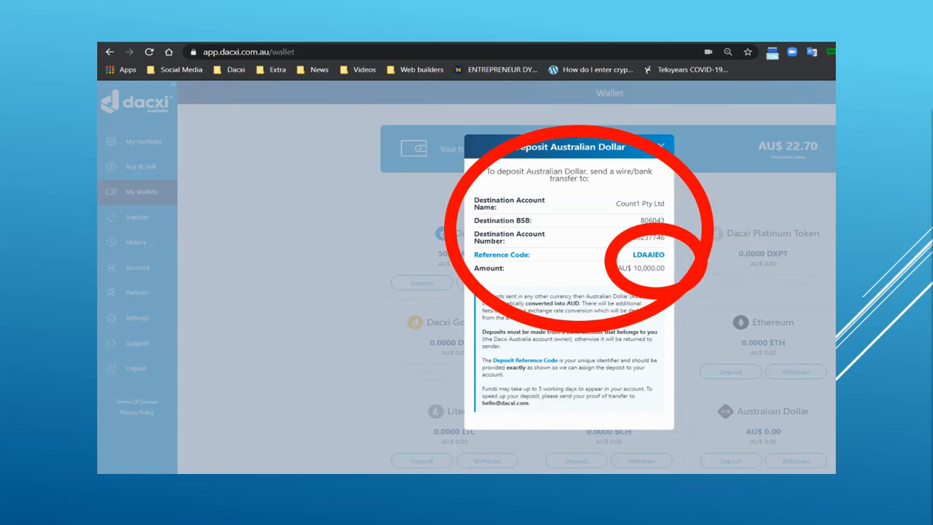
{"action": "left_click", "coordinate": [137, 317]}
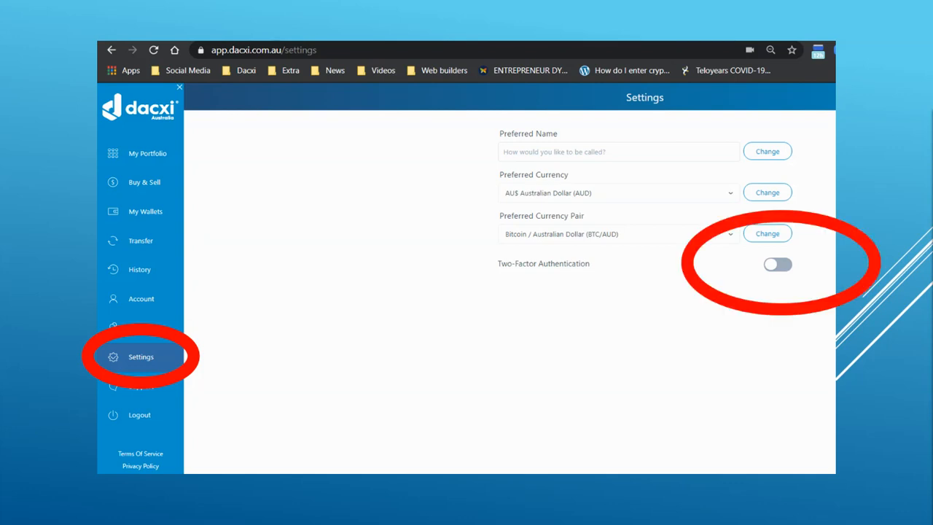
Enable two-factor authentication in Settings and confirm with the six-digit authenticator code.
{"action": "left_click", "coordinate": [778, 265]}
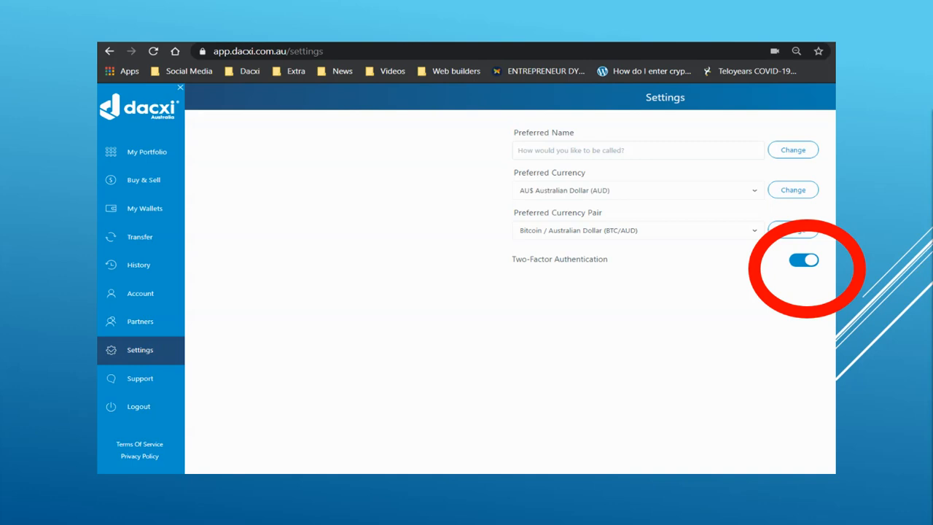
{"action": "left_click", "coordinate": [802, 260]}
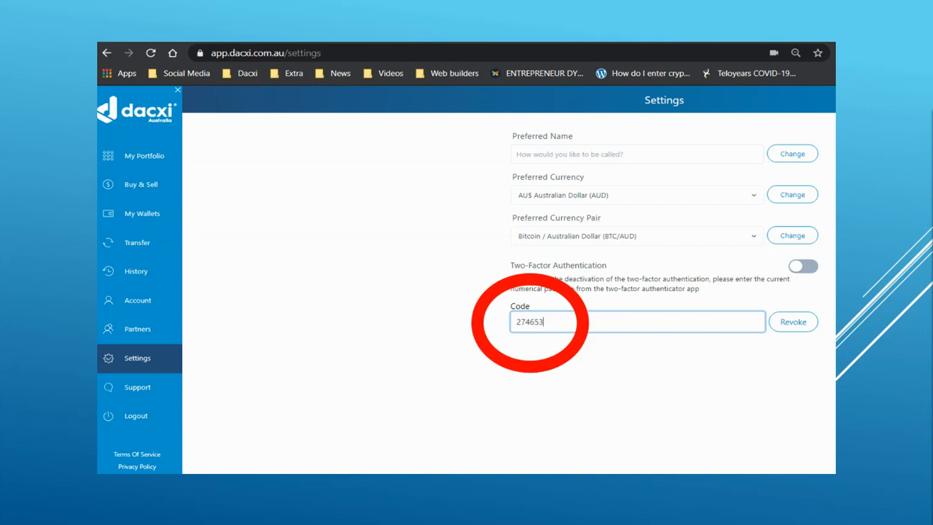
{"action": "left_click", "coordinate": [137, 329]}
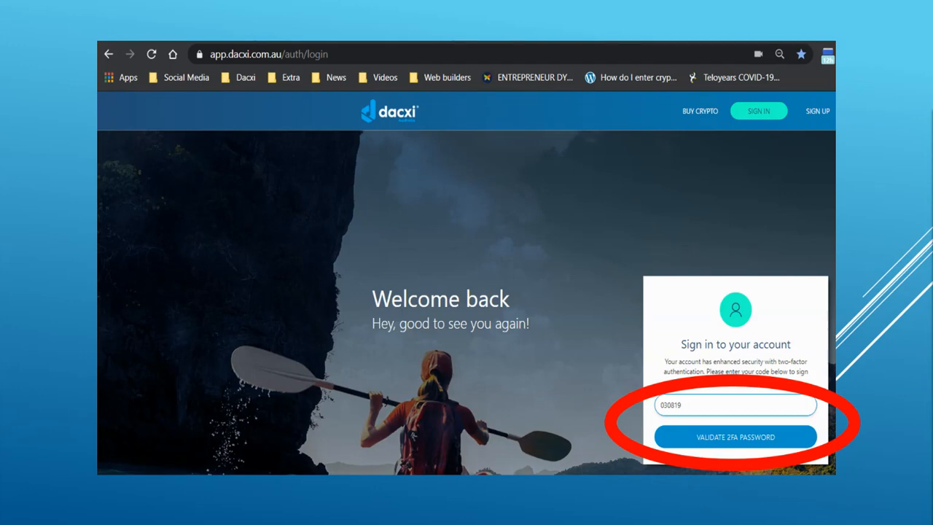
Validate the authenticator code at login to reach the Programmes page with DAC Pack.
{"action": "left_click", "coordinate": [735, 437]}
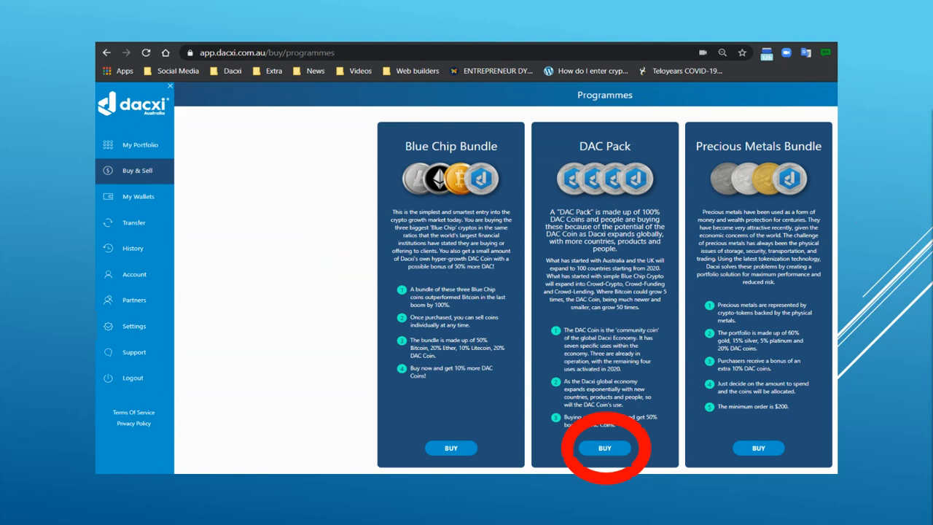
Buy the AU$ 100 Blue Chip Bundle, AU$ 100 DAC Pack and AU$ 200 Precious Metals Bundle.
{"action": "left_click", "coordinate": [451, 448]}
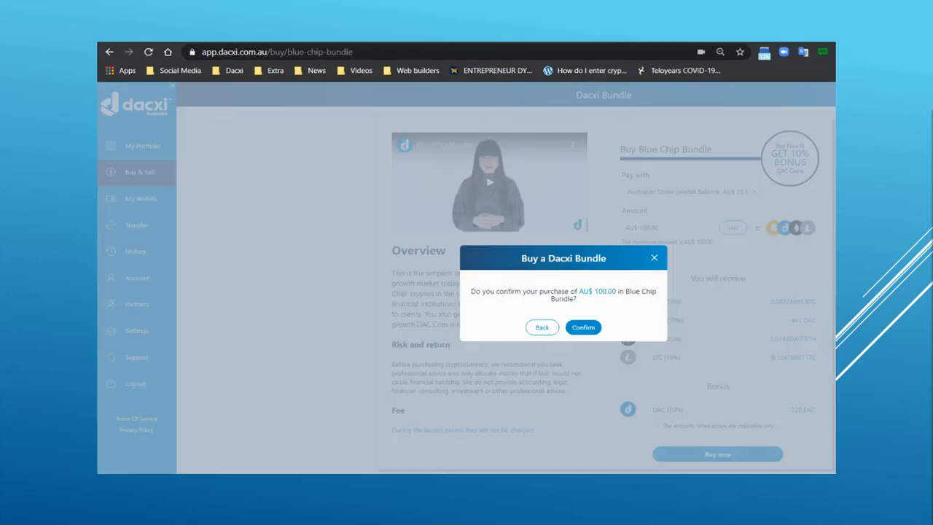
{"action": "left_click", "coordinate": [542, 327]}
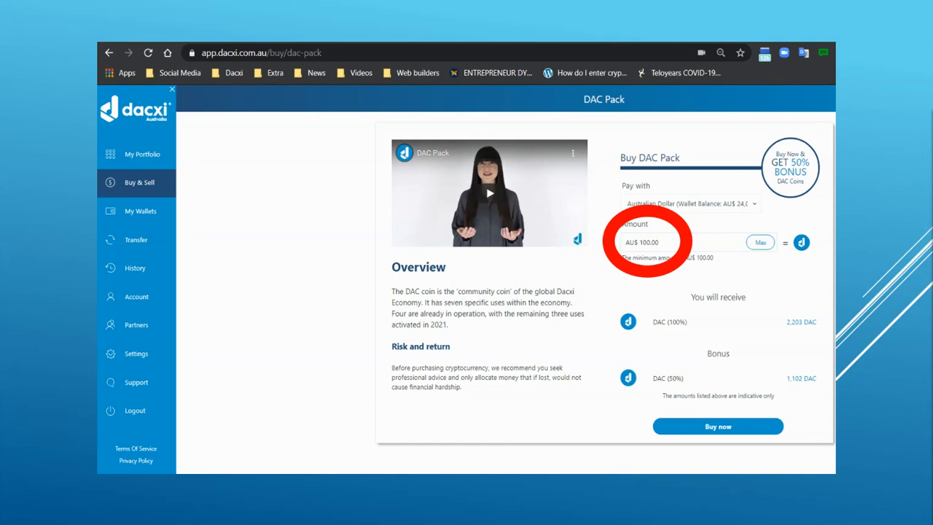
{"action": "left_click", "coordinate": [717, 427]}
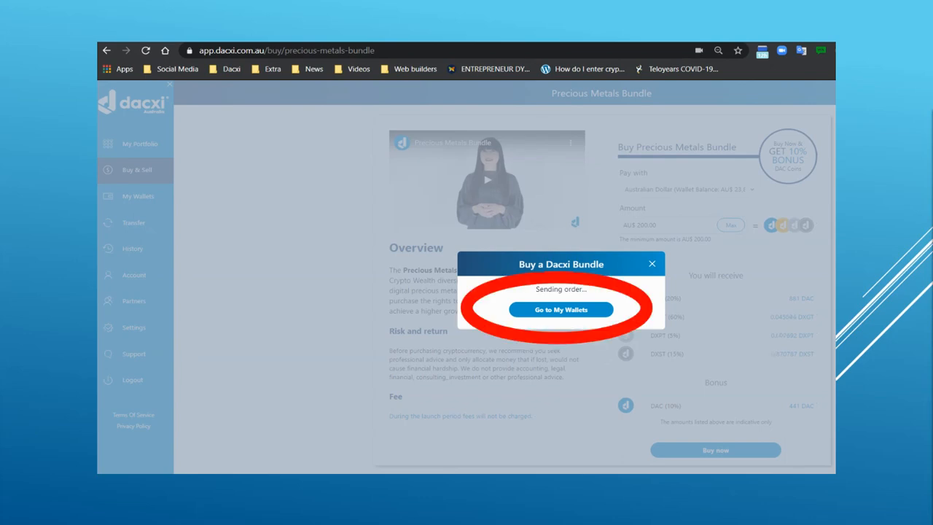
{"action": "left_click", "coordinate": [562, 309]}
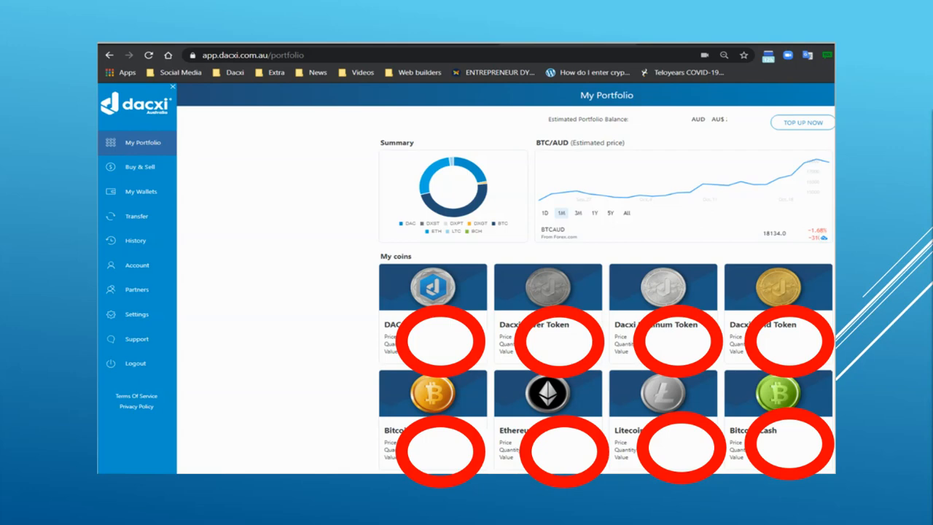
View individual wallets for DAC, Bitcoin, Ethereum, Litecoin, Bitcoin Cash and Australian Dollar.
{"action": "left_click", "coordinate": [140, 191]}
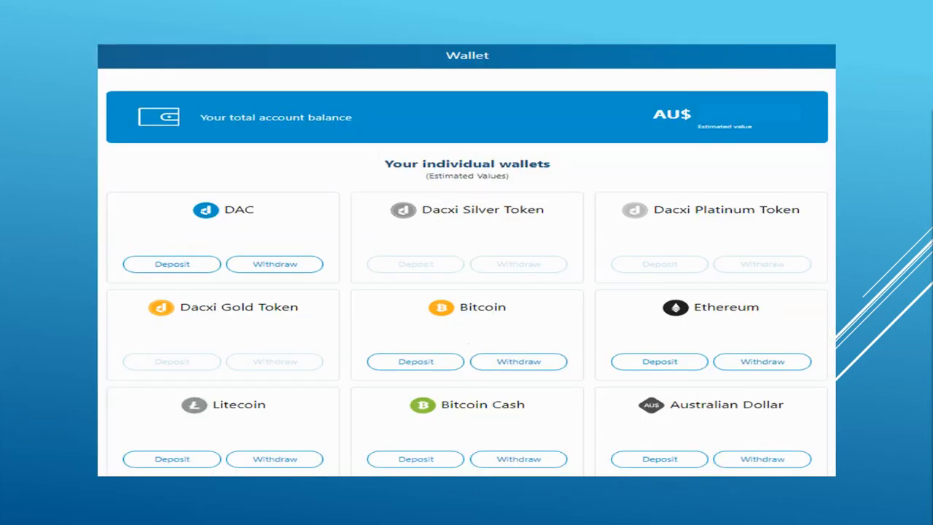